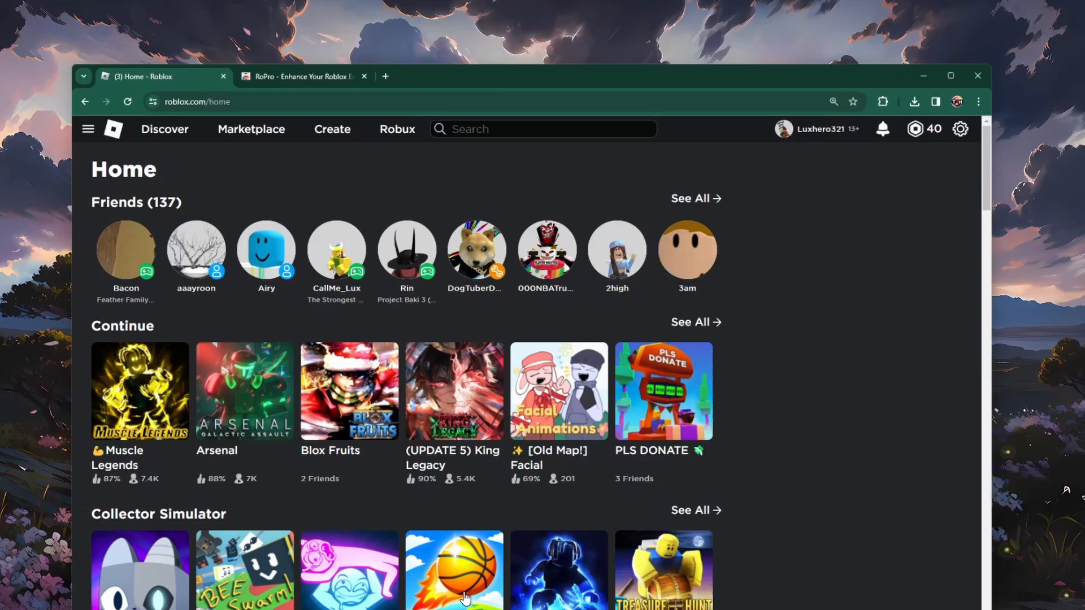
Step: Add the RoPro - Enhance Your Roblox Experience extension to Chrome from its Web Store page
left_click(951, 75)
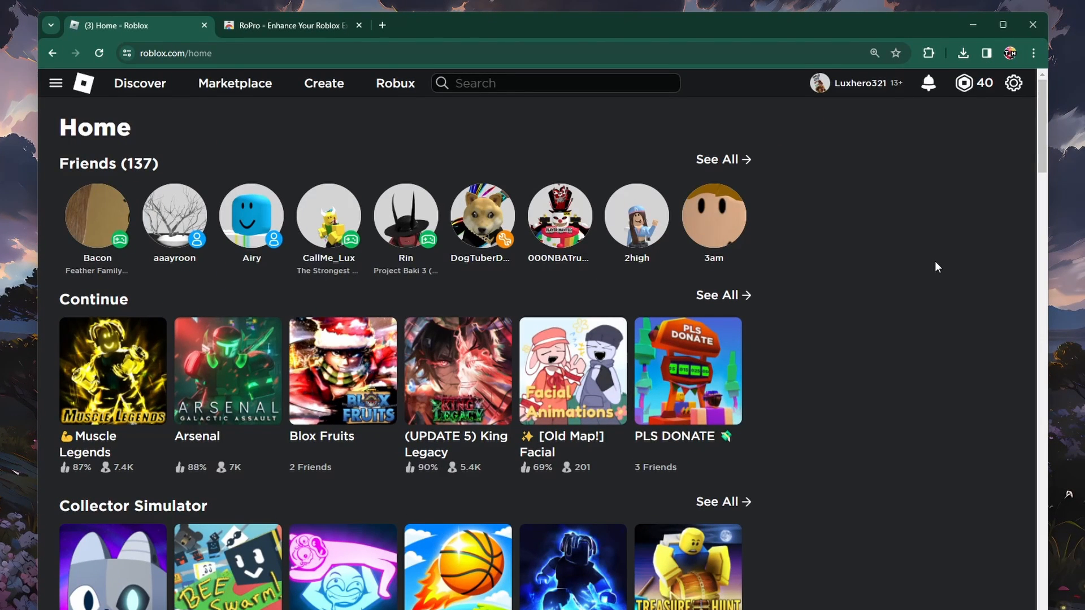
mouse_move(171, 36)
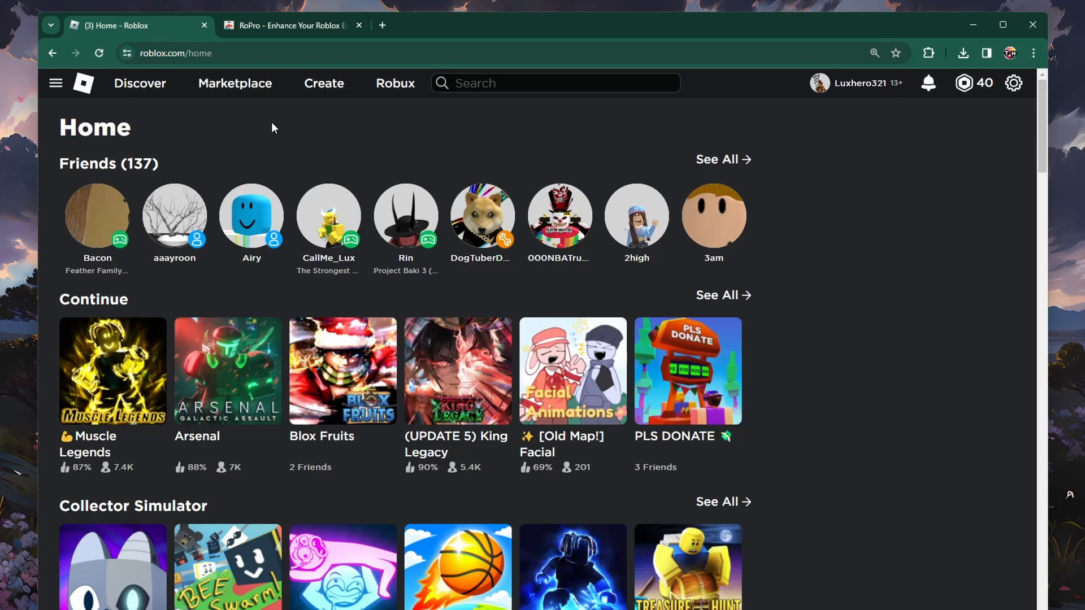
left_click(291, 26)
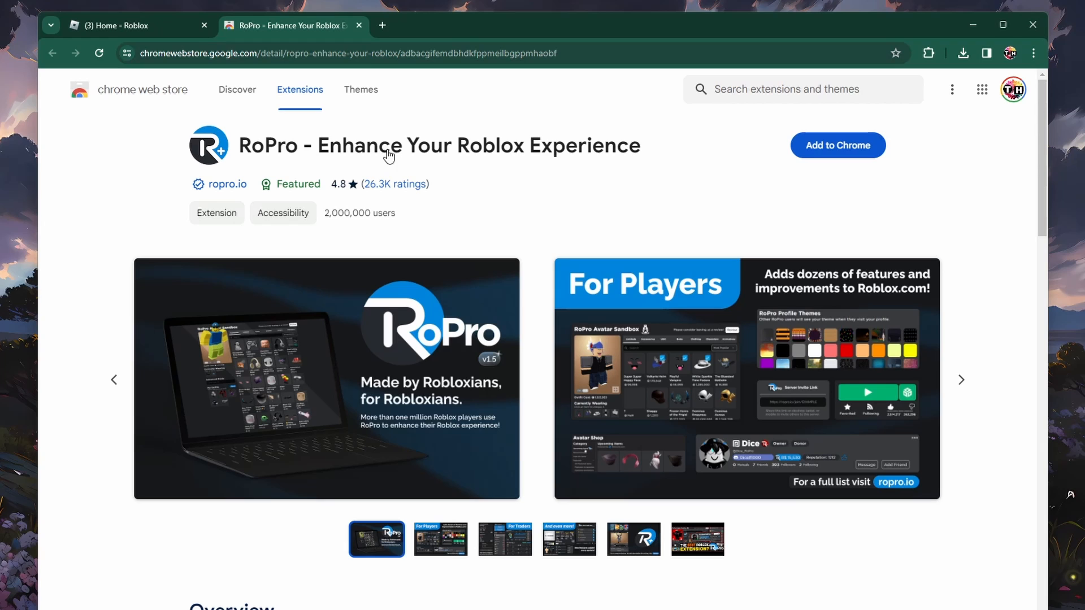
left_click(838, 146)
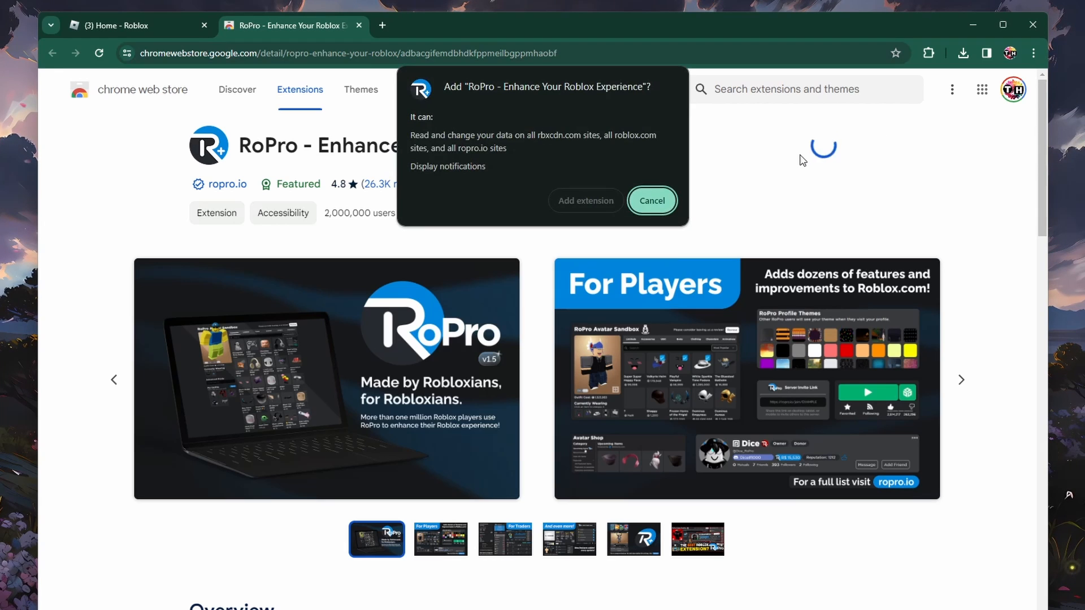
left_click(651, 200)
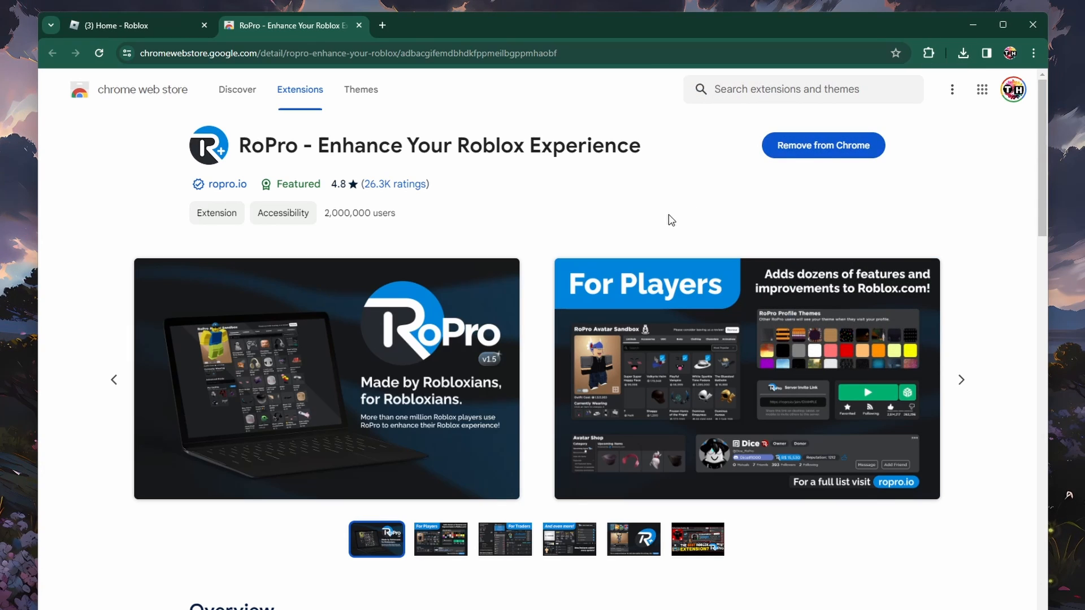
mouse_move(797, 187)
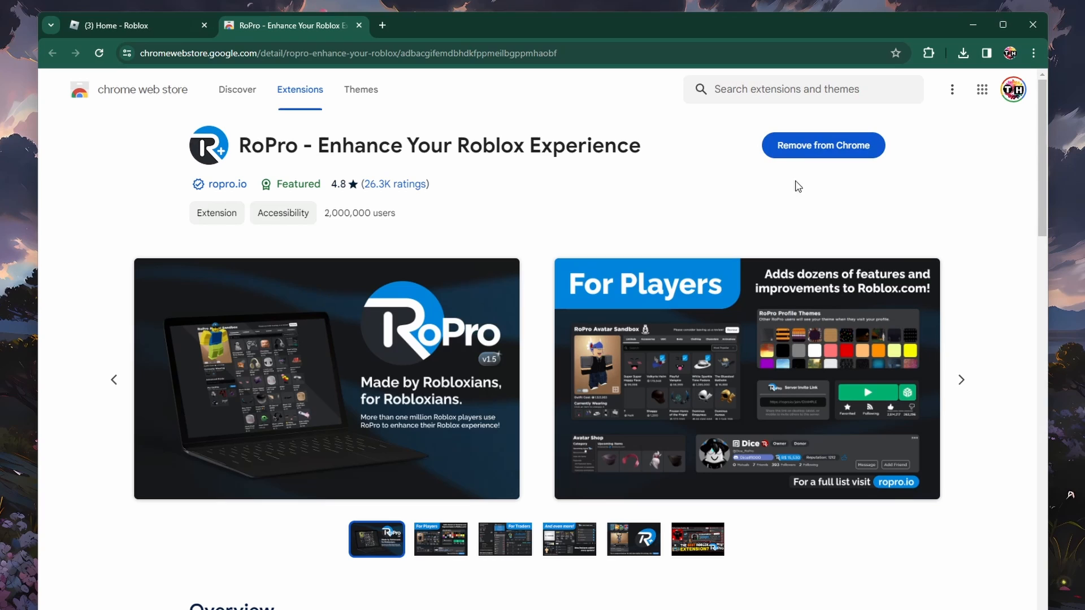
mouse_move(716, 206)
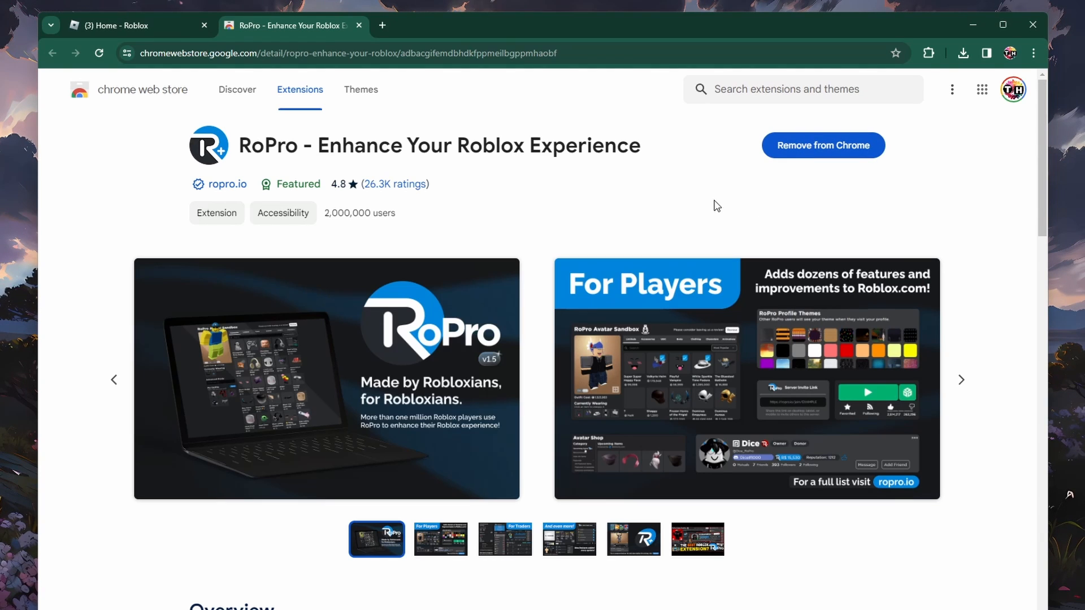
Step: Reload the Roblox home tab so RoPro's Your Most Played panel and verify prompt appear
left_click(132, 26)
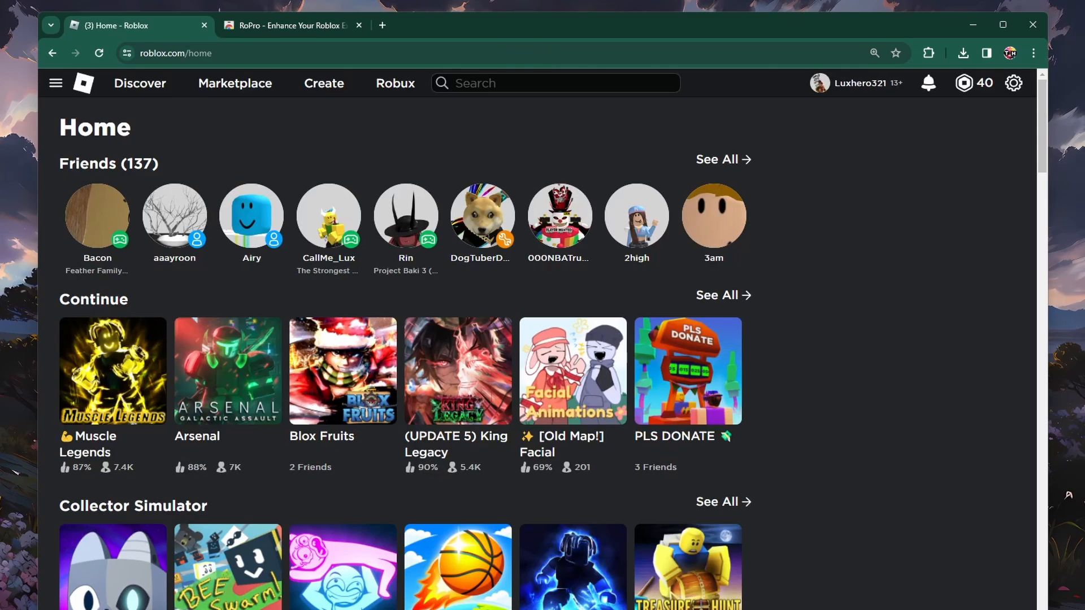
left_click(100, 54)
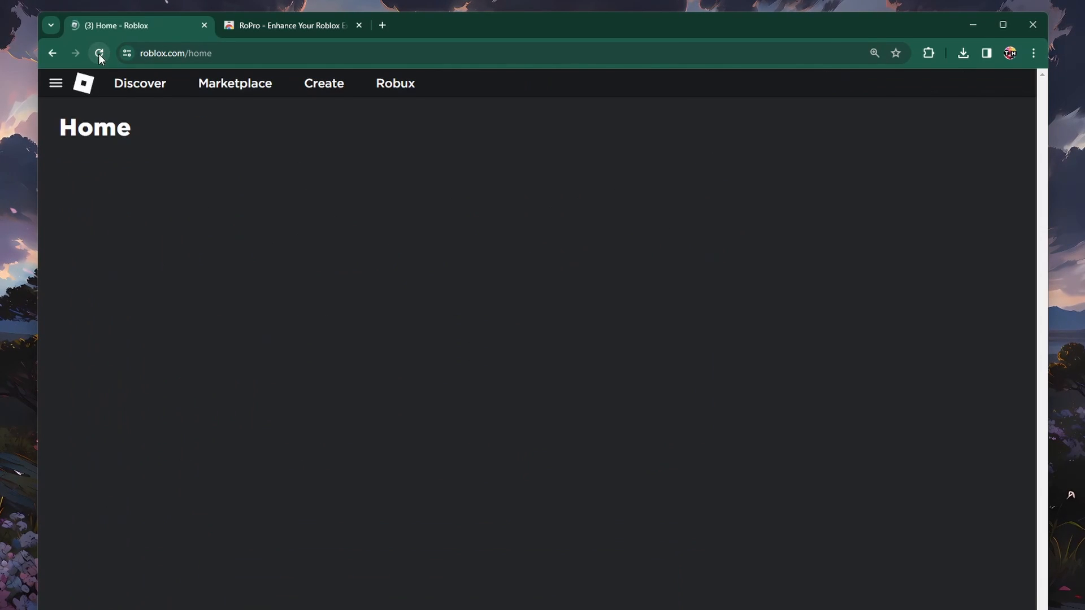
left_click(99, 53)
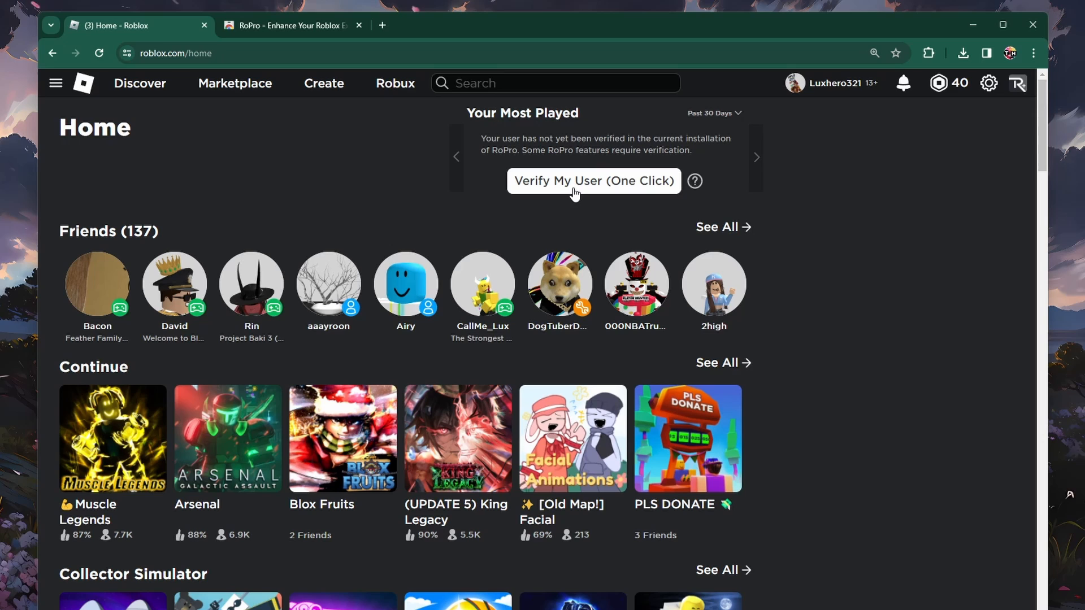
mouse_move(879, 207)
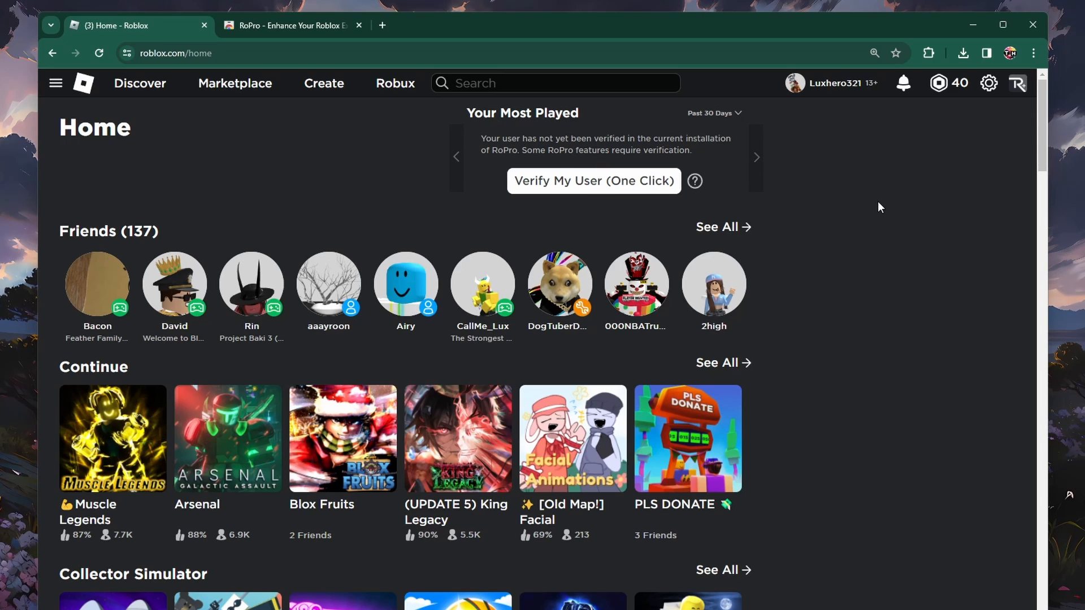
mouse_move(1017, 83)
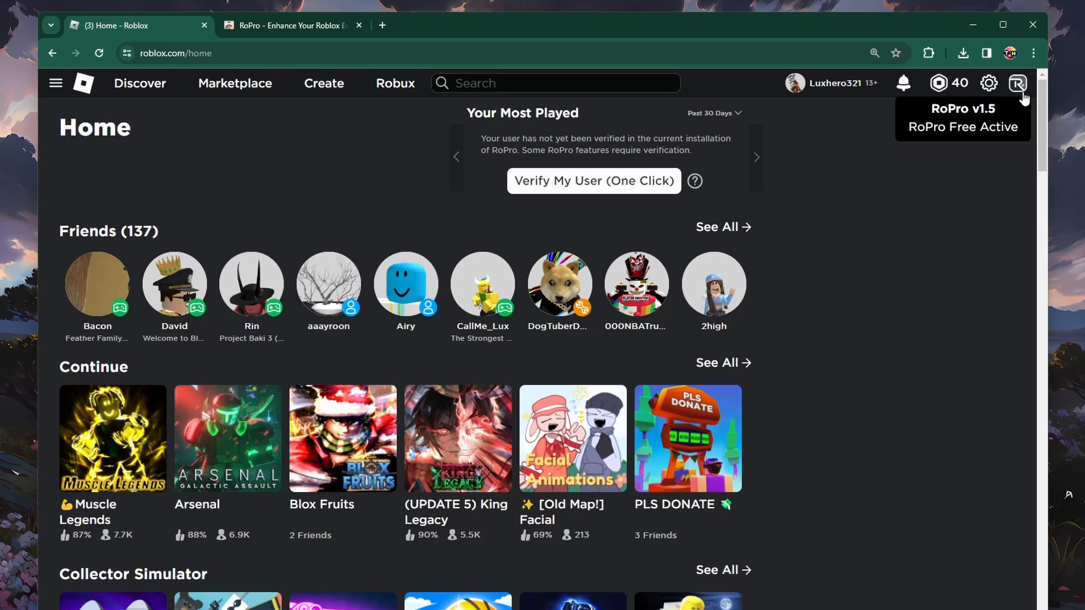
Step: Bring up RoPro Settings from the Roblox header and reach the Link Discord to profile field
left_click(1017, 82)
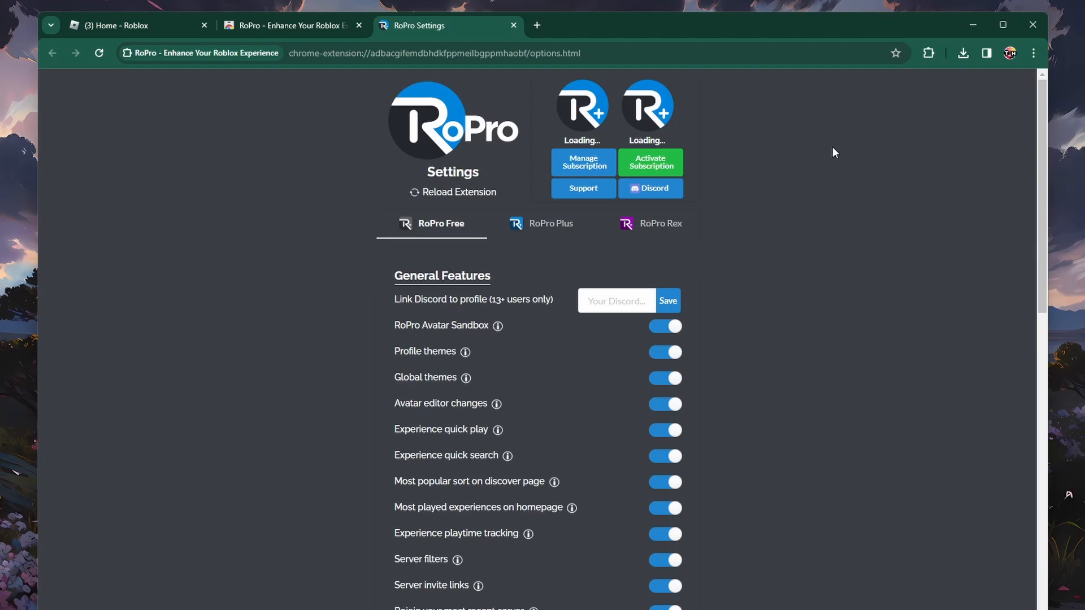
scroll("down", 3)
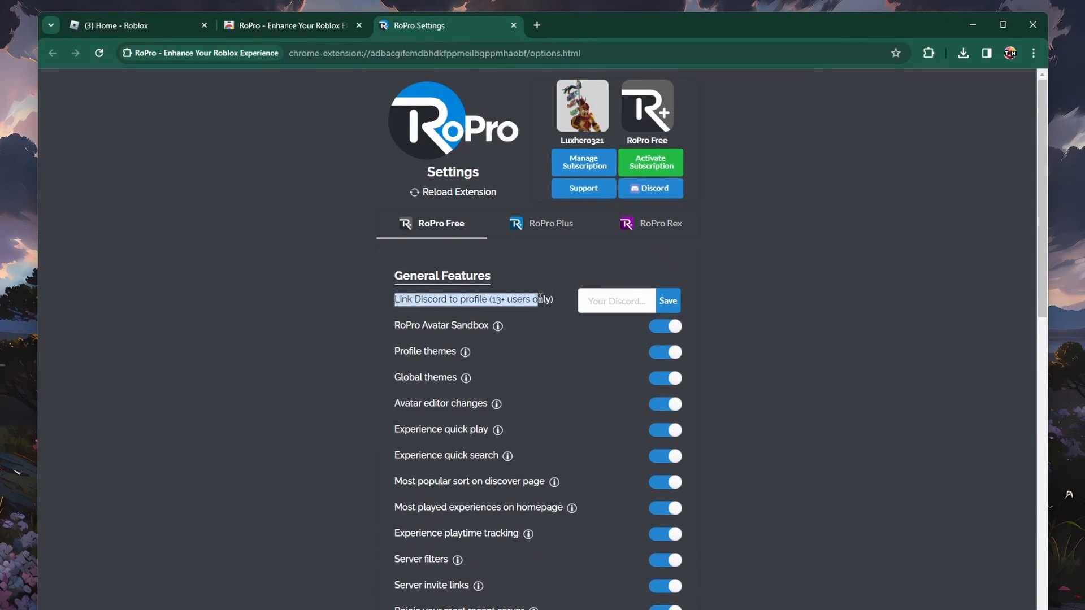
left_click(339, 299)
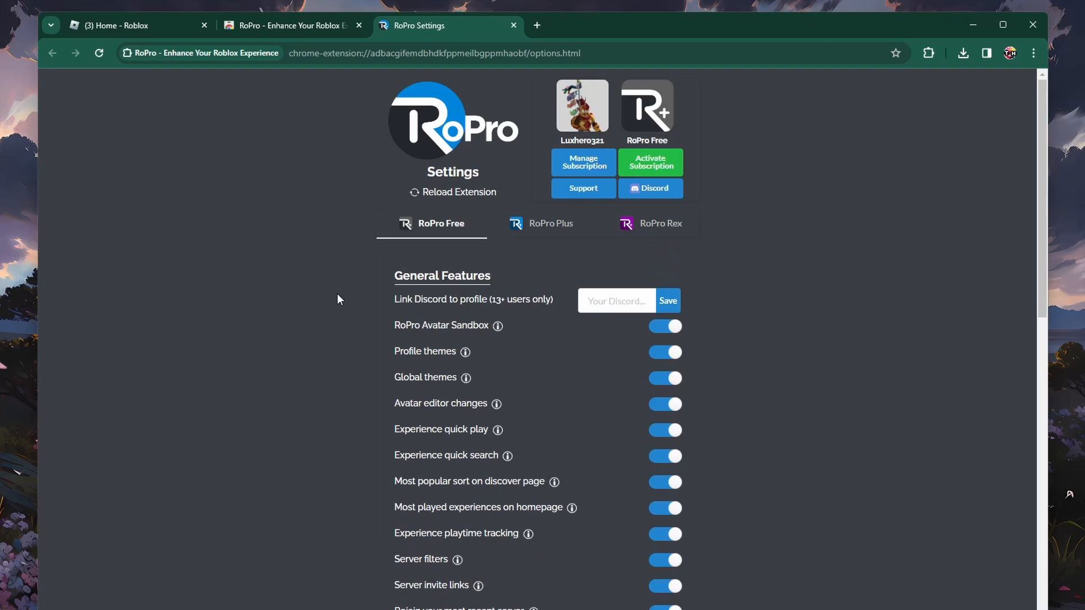
left_click(615, 300)
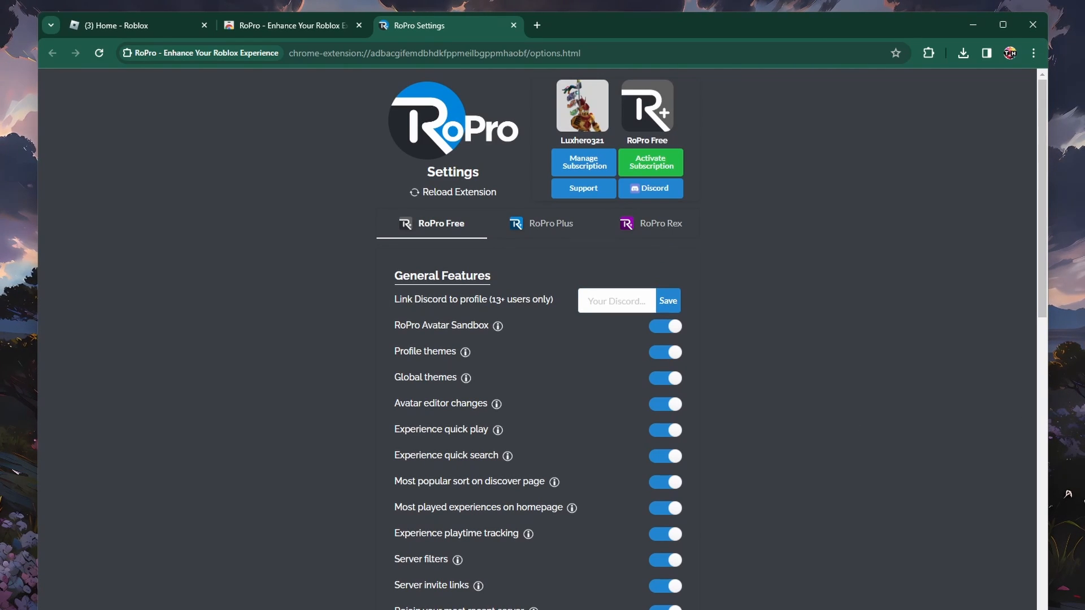
left_click(649, 189)
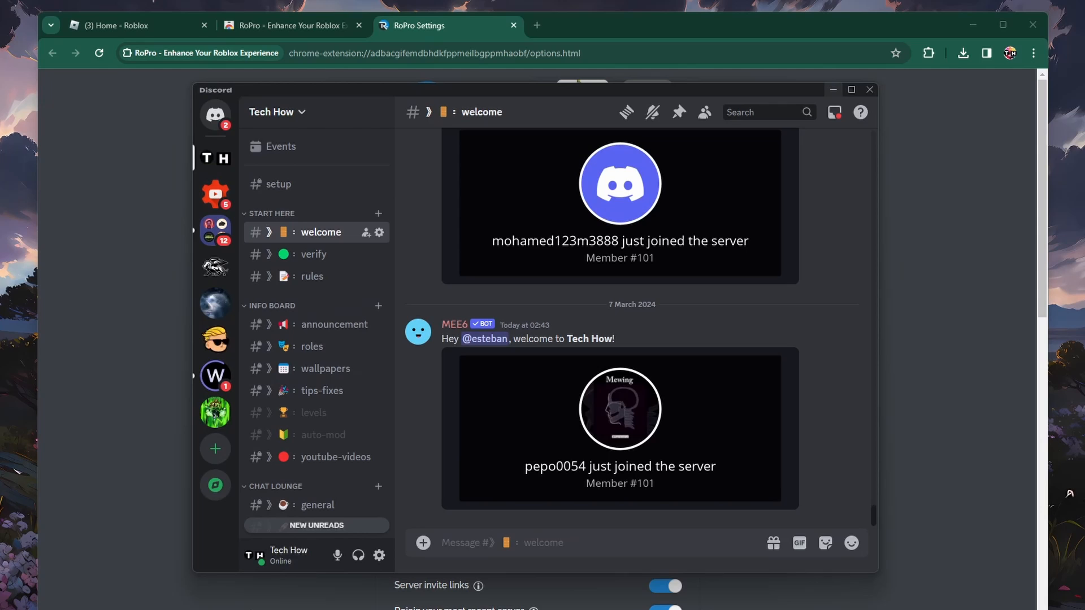
left_click(288, 554)
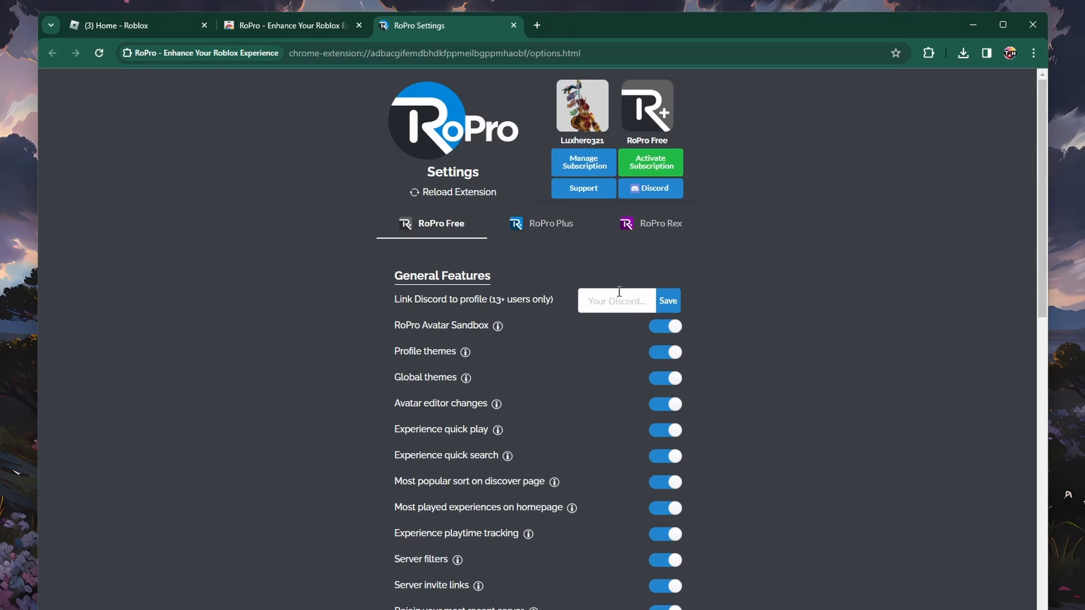
Step: Link the Discord name 'techhow' and check it shows on your Roblox profile
type("techhow")
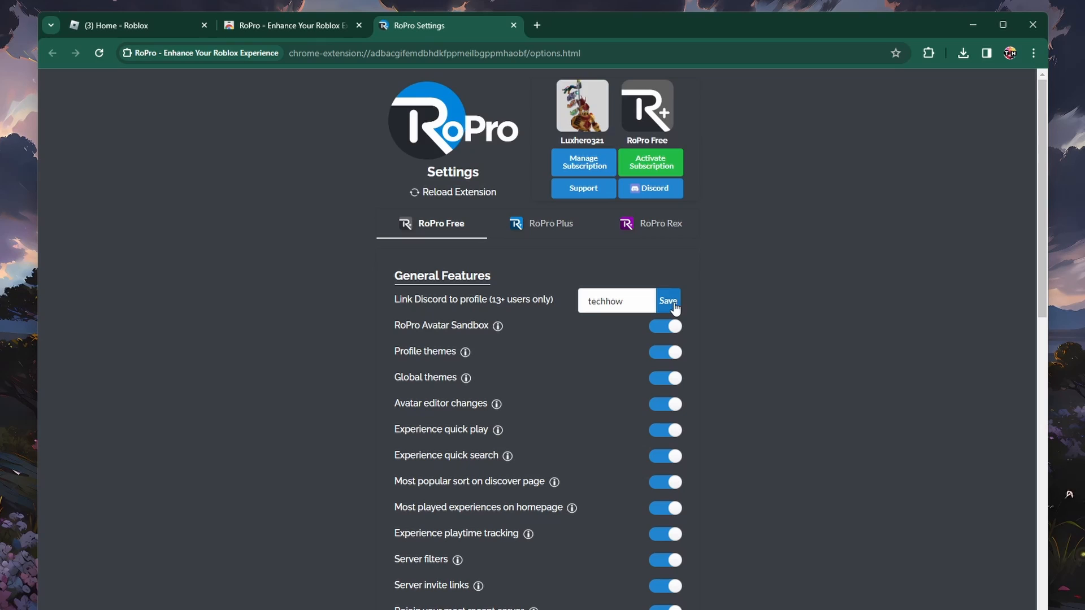
mouse_move(392, 240)
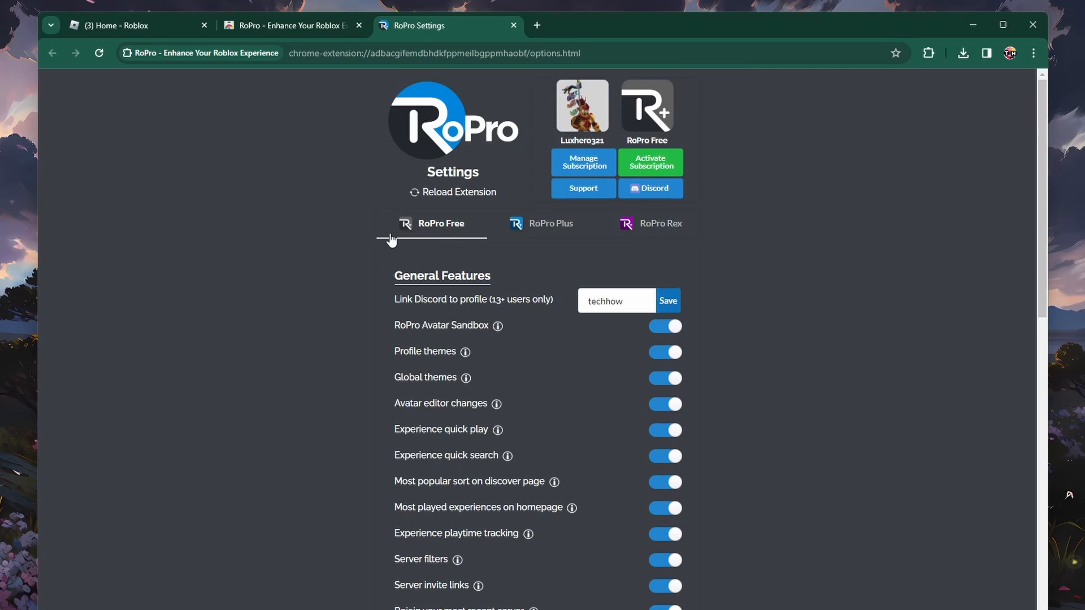
left_click(131, 26)
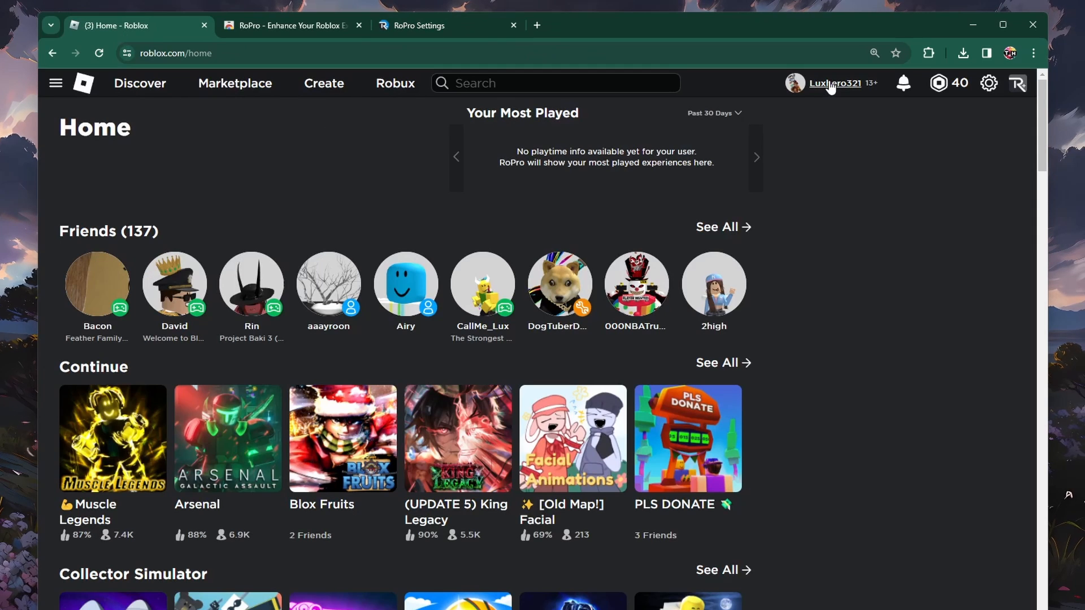
left_click(834, 83)
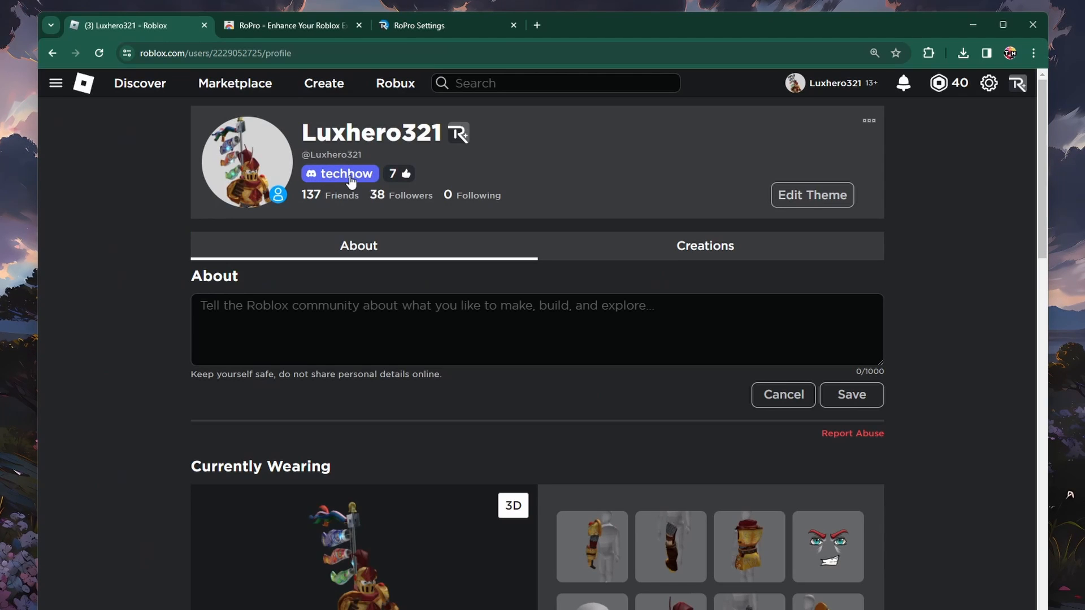
mouse_move(384, 43)
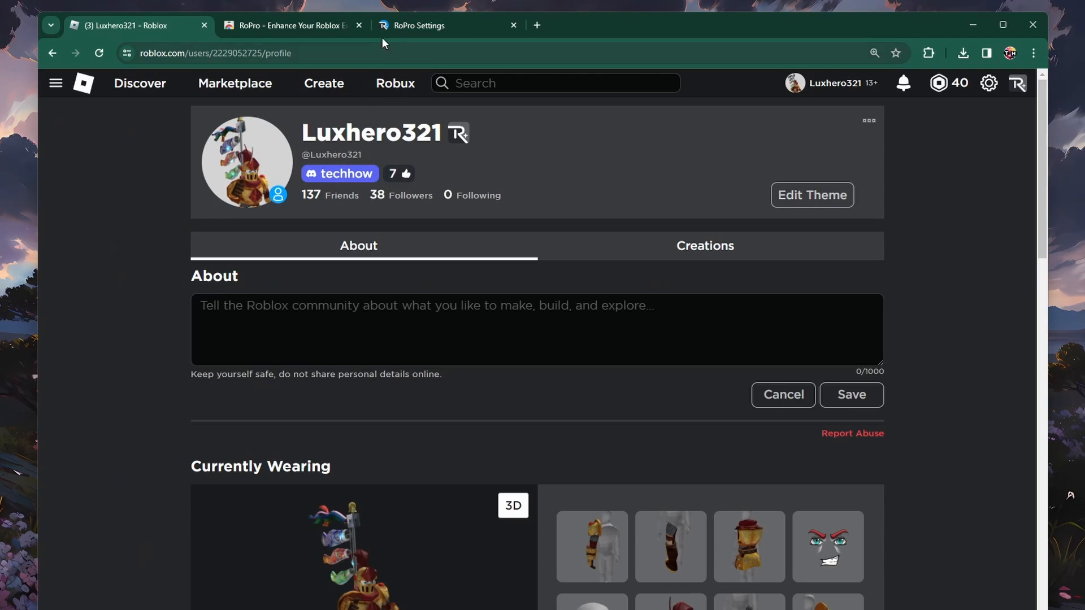
Step: Clear the Discord name in RoPro Settings and save, confirming 'Cleared your Discord.'
left_click(417, 25)
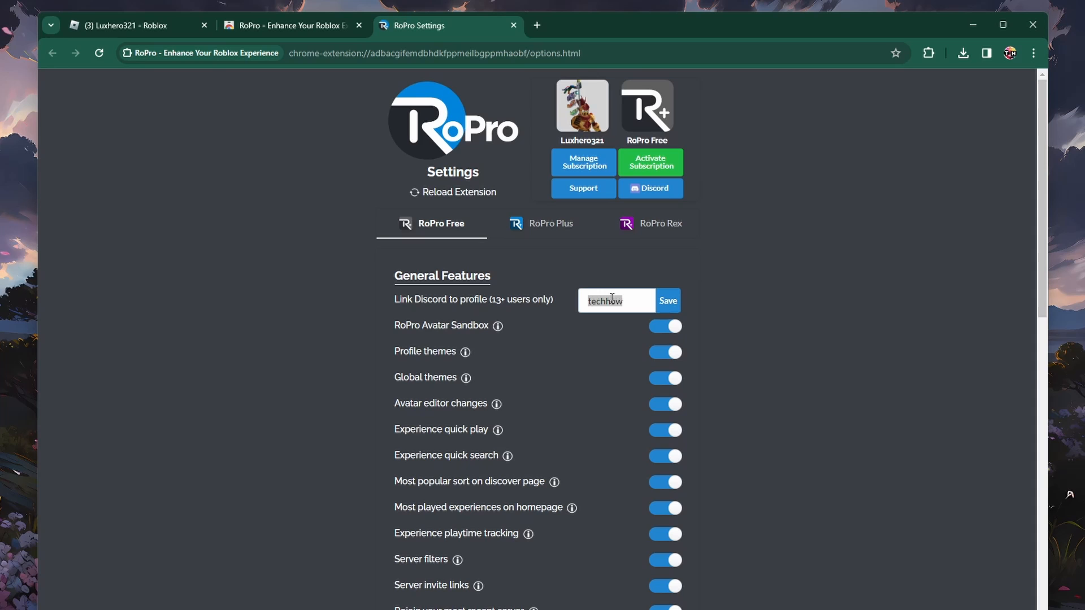
left_click(666, 301)
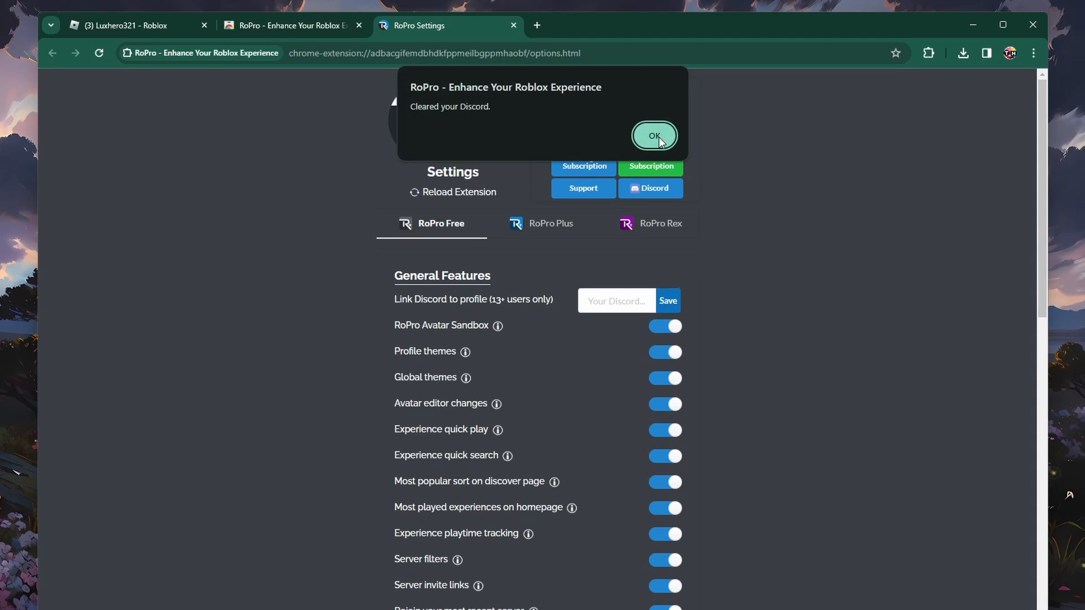